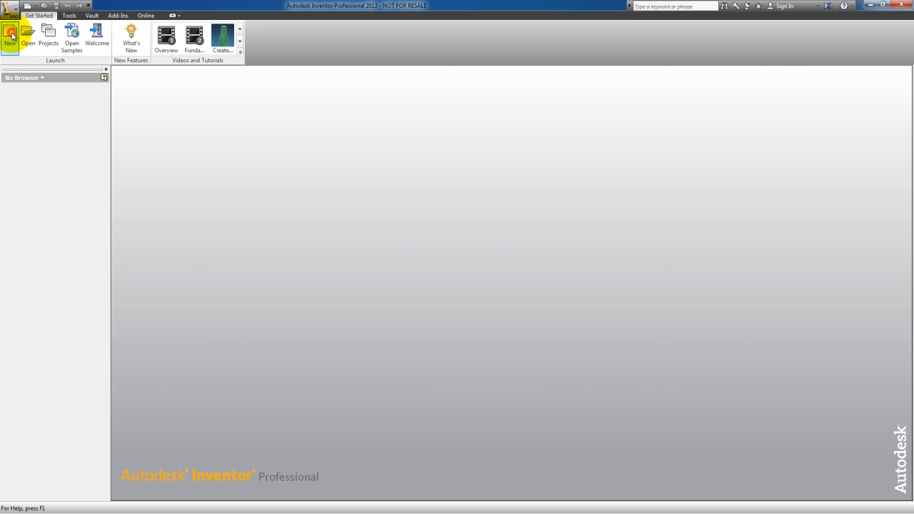
Step: Open the Create New File dialog and preview the Standard (in).ipn presentation template
left_click(10, 35)
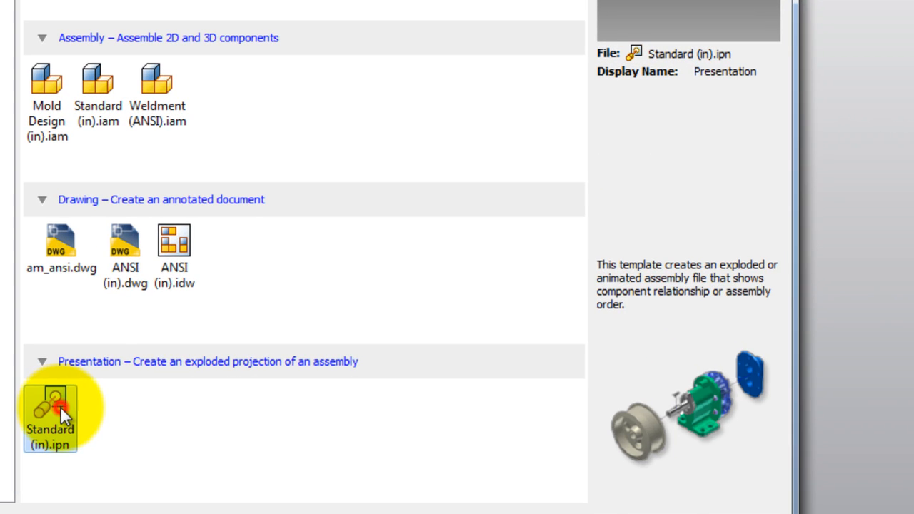
left_click(174, 243)
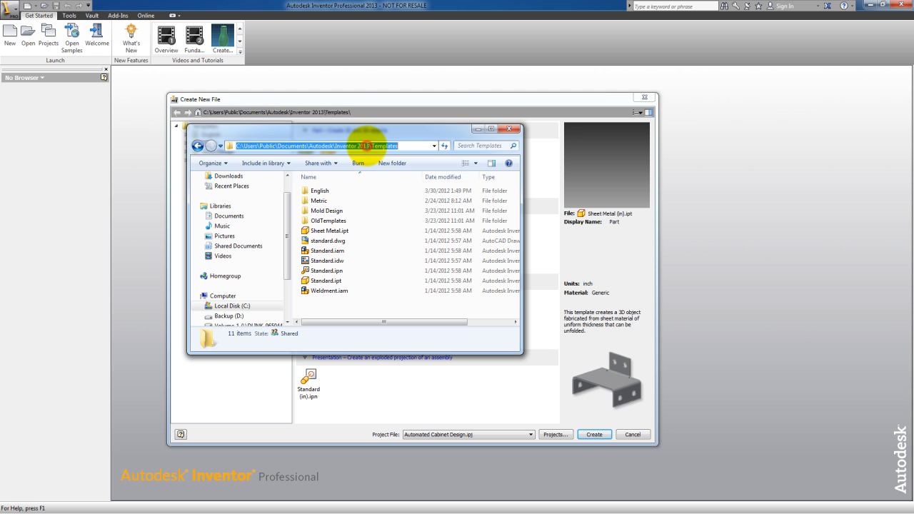
mouse_move(398, 230)
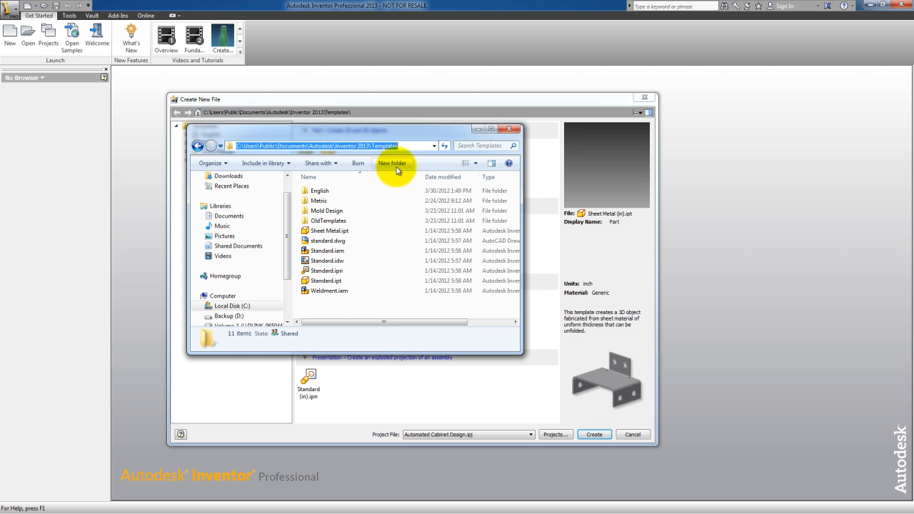
Step: Make a Bob's Wacky Widgets templates folder, copy templates in, and rename one Rubber Chicken
left_click(392, 163)
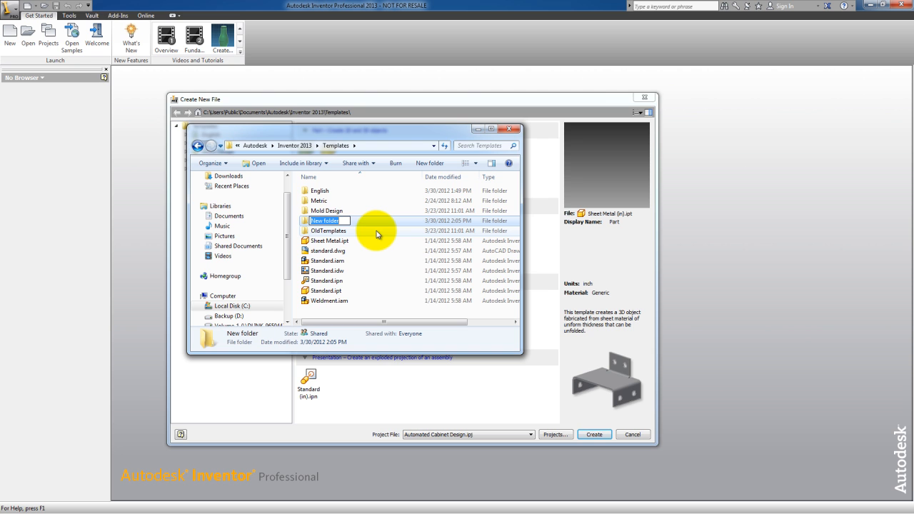
type("Bob's Wacky Widgets")
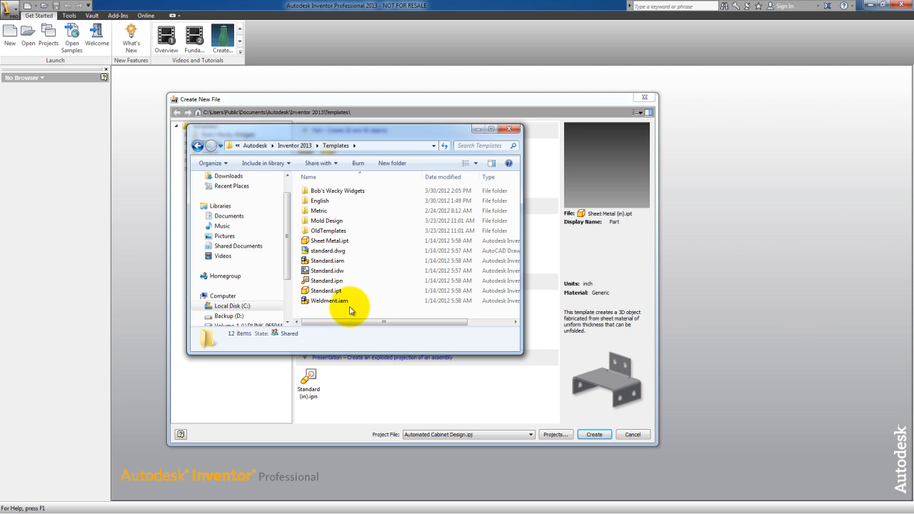
left_click(329, 300)
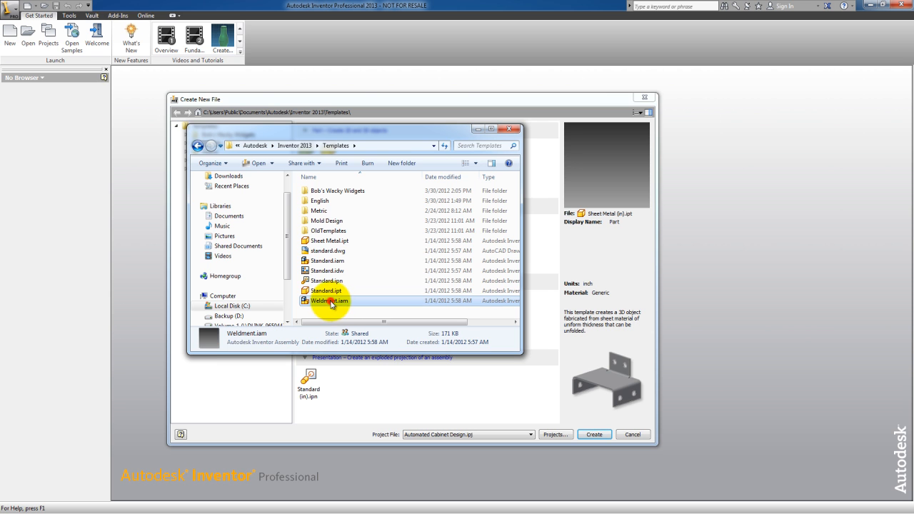
right_click(328, 285)
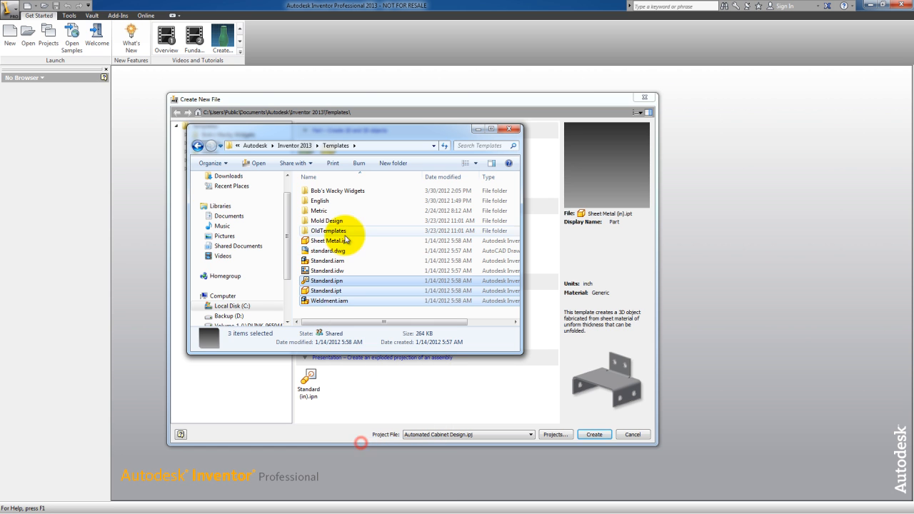
right_click(337, 191)
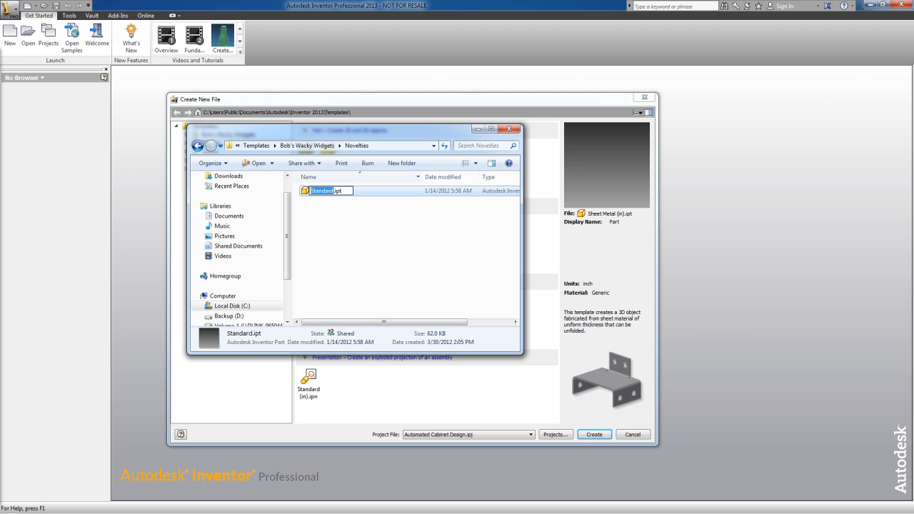
type("Rubber Chicken")
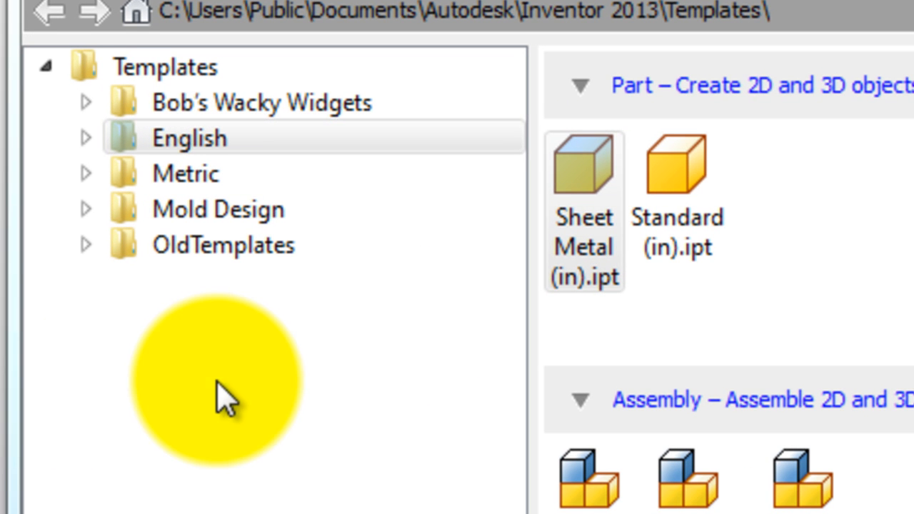
Step: Expand Bob's Wacky Widgets and select Novelties to reveal Rubber Chicken.ipt
left_click(260, 102)
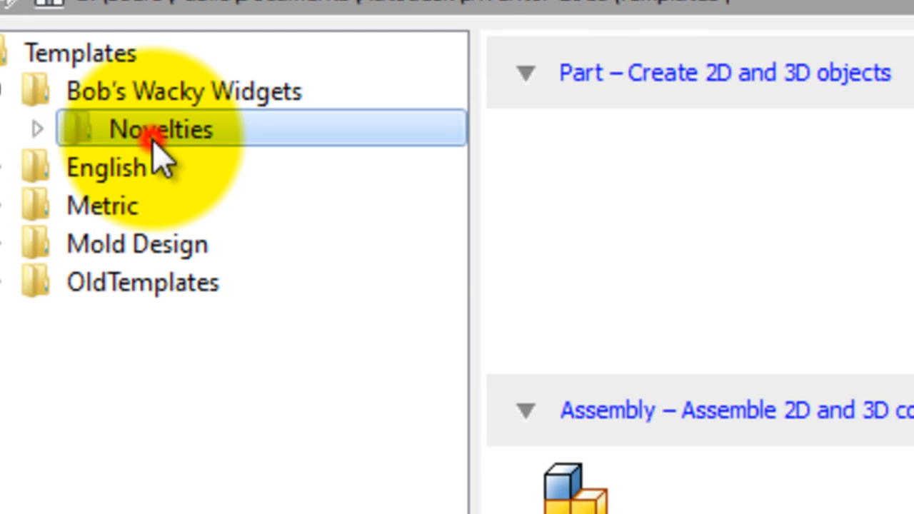
left_click(161, 130)
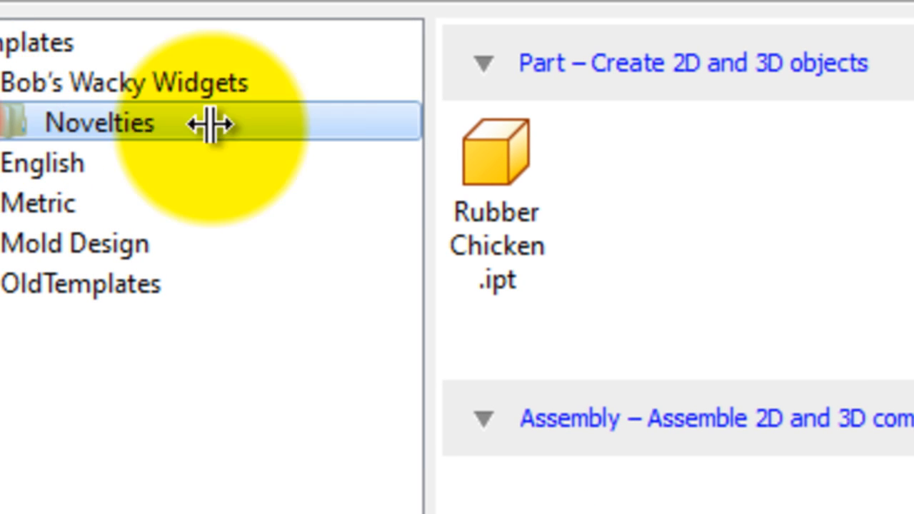